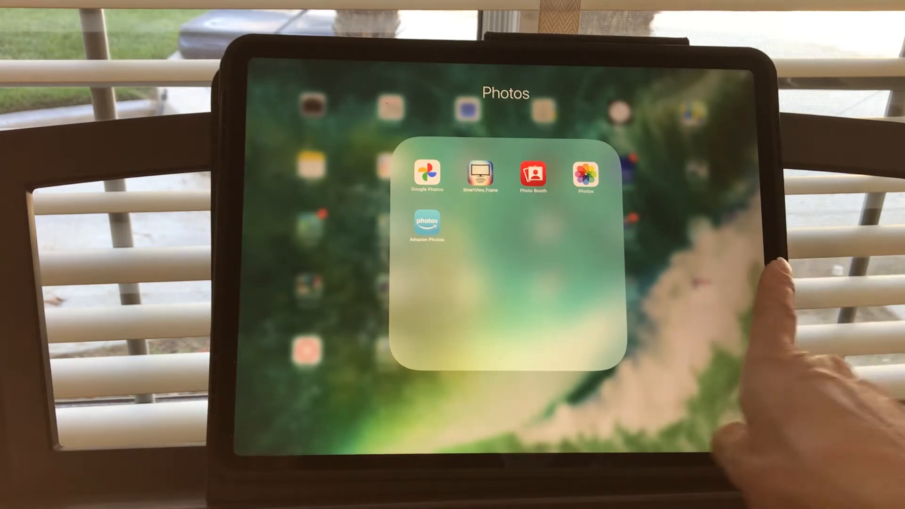
# Launch Google Photos from the home-screen photo apps folder to show the library grid.
pyautogui.click(427, 226)
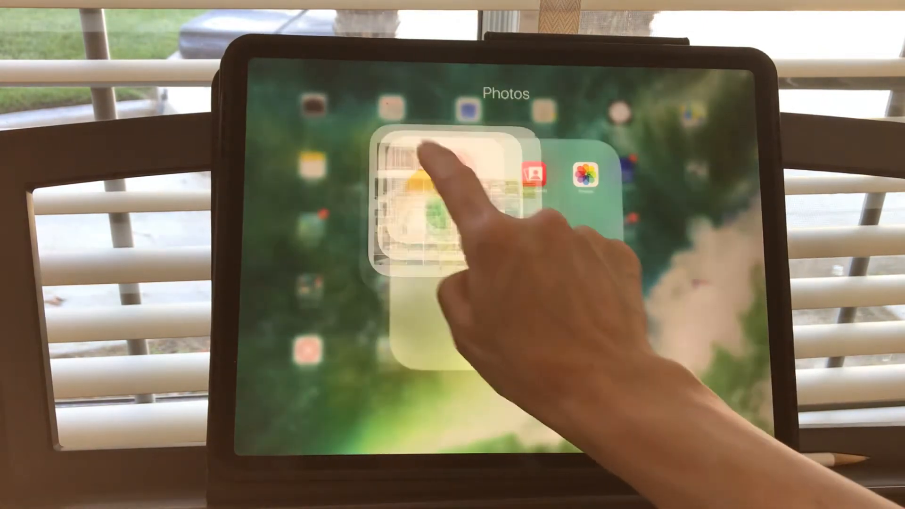
pyautogui.click(430, 191)
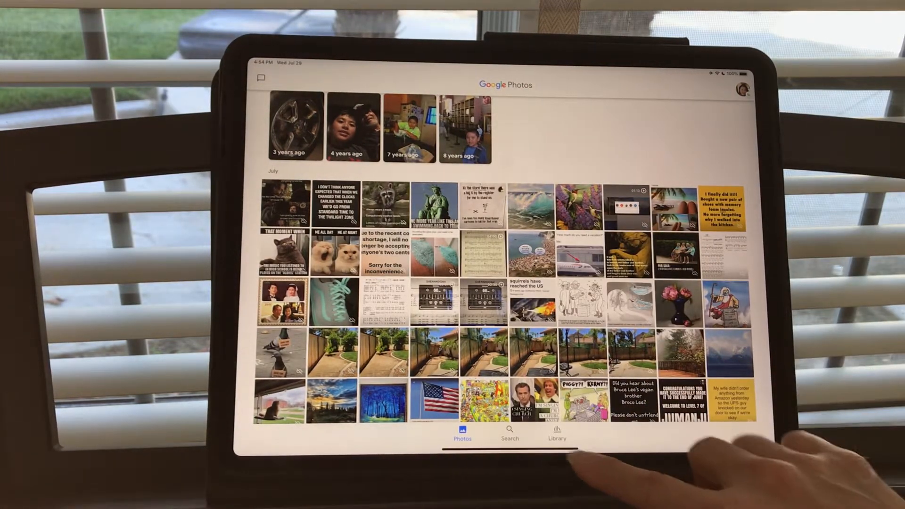
# Start a new untitled album from the Library screen.
pyautogui.click(556, 432)
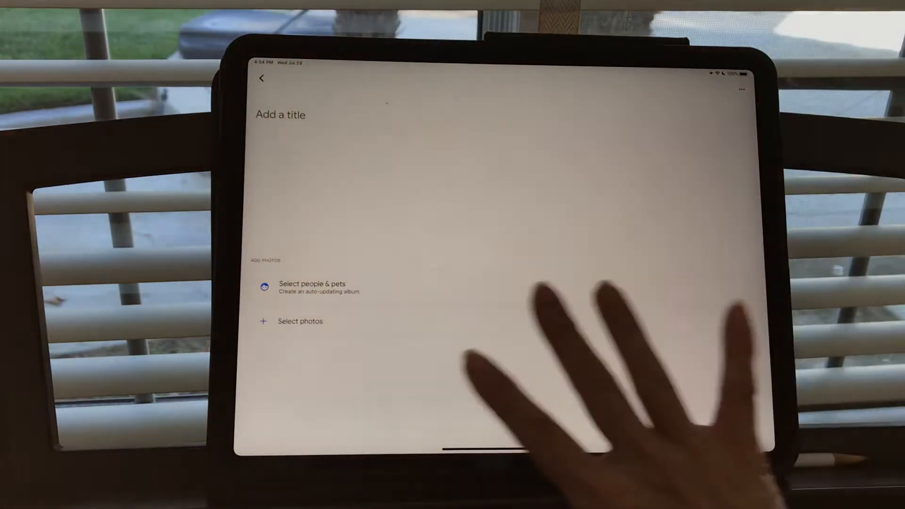
pyautogui.moveTo(393, 381)
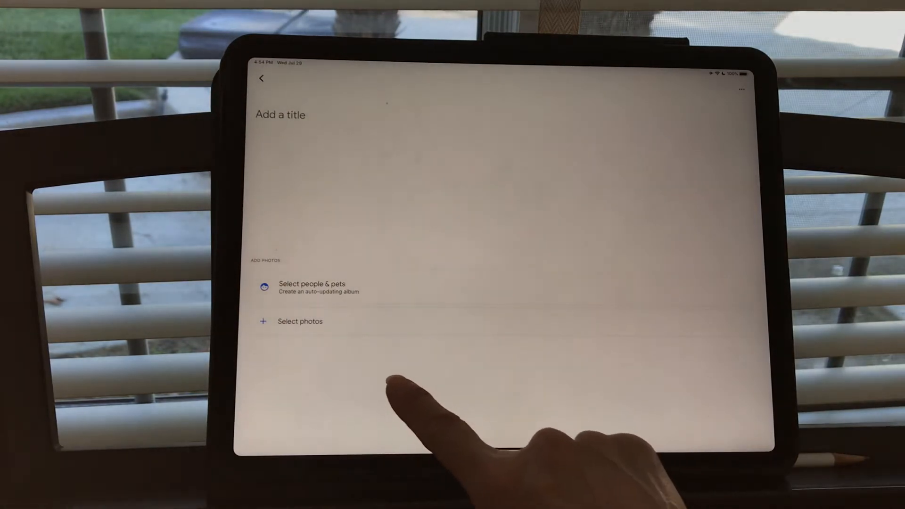
# Pick the June video of the woman and add it to the new album.
pyautogui.click(300, 321)
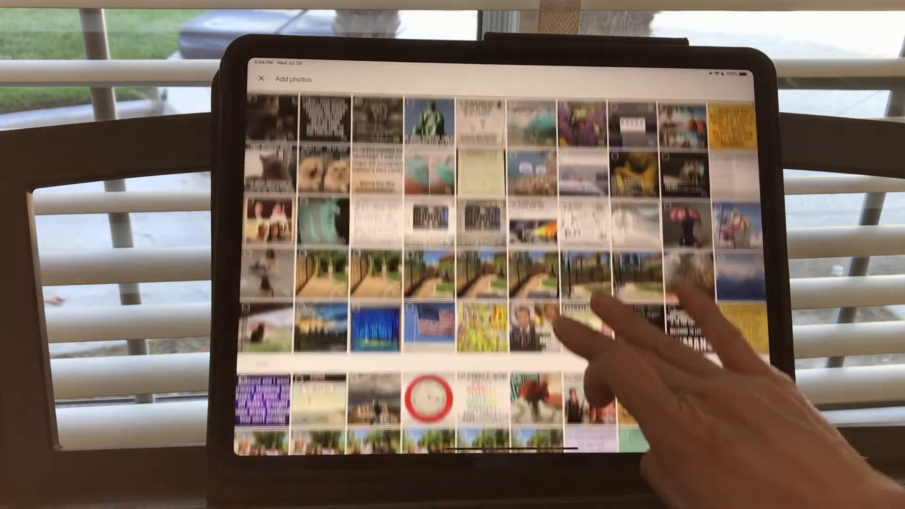
pyautogui.scroll(-3)
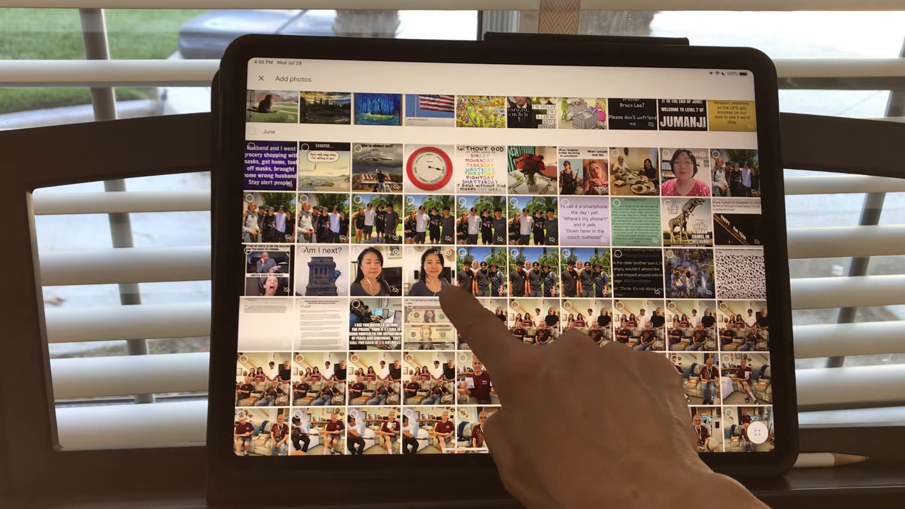
pyautogui.click(437, 270)
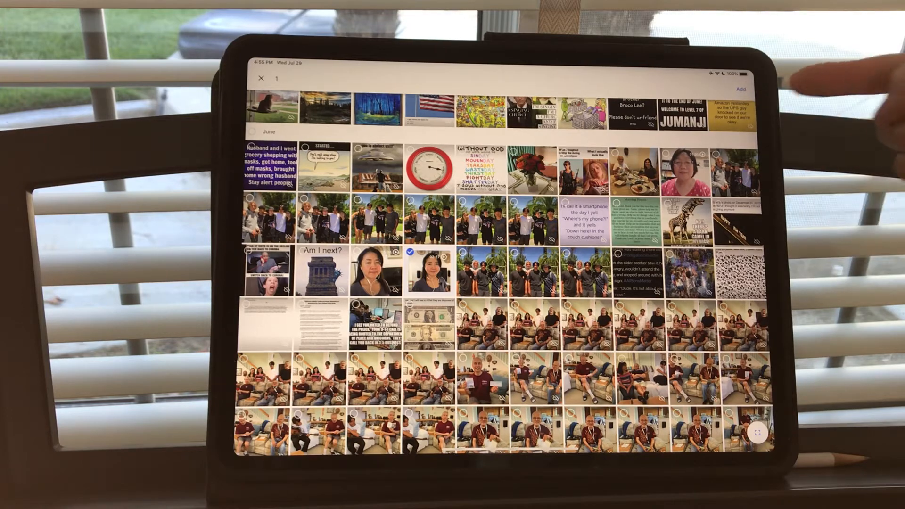
pyautogui.click(741, 90)
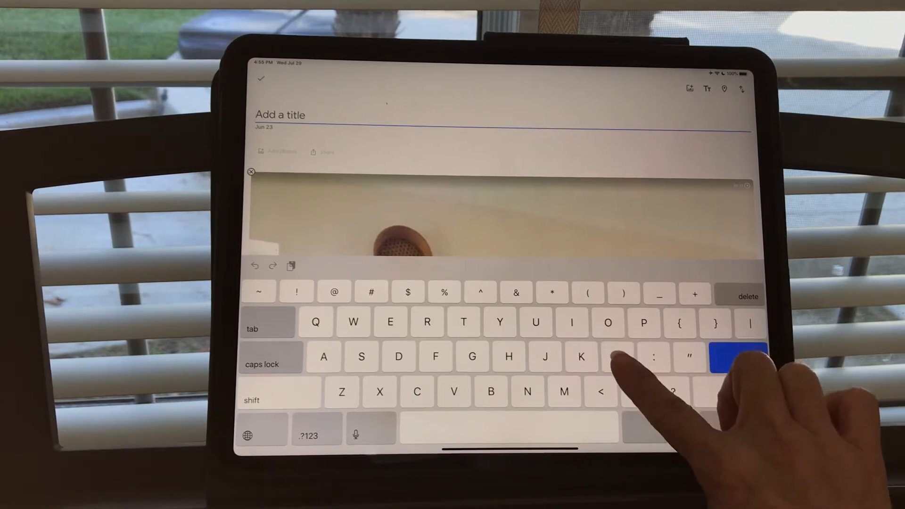
pyautogui.write('Lily Limtiaco')
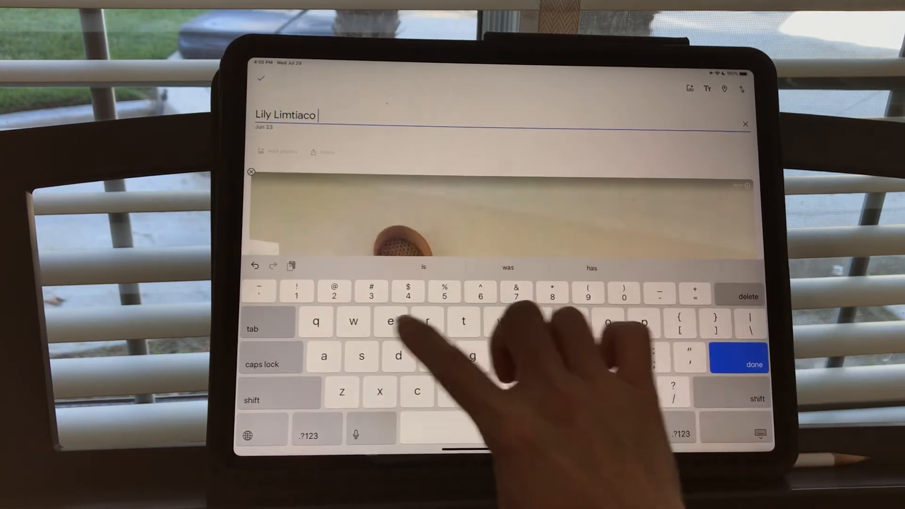
pyautogui.write('e')
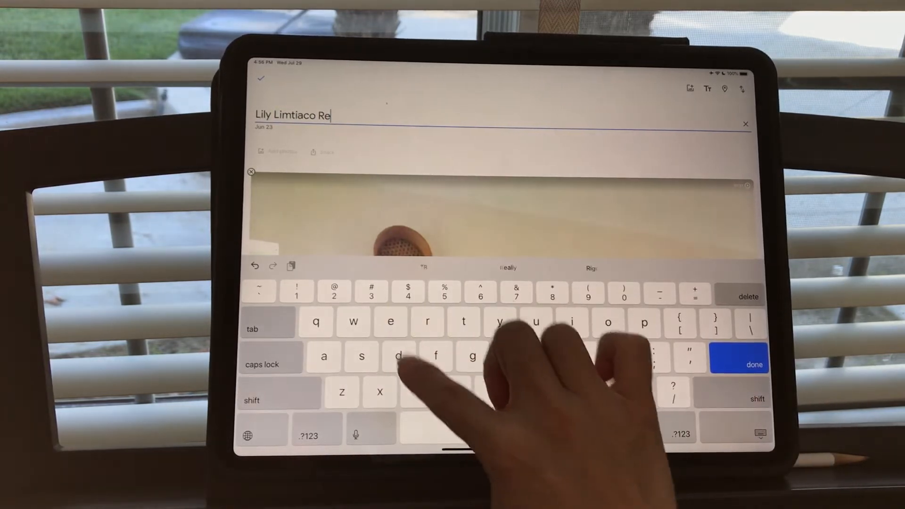
pyautogui.write('co')
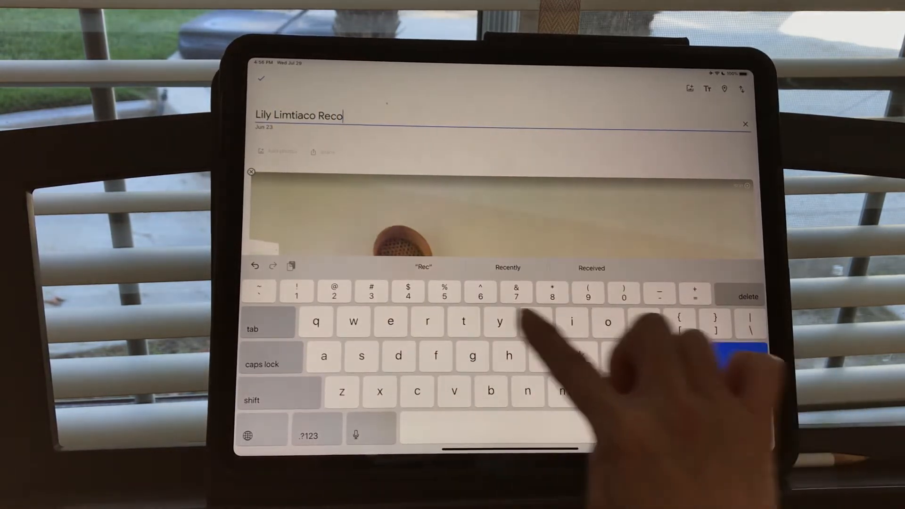
pyautogui.write('rd')
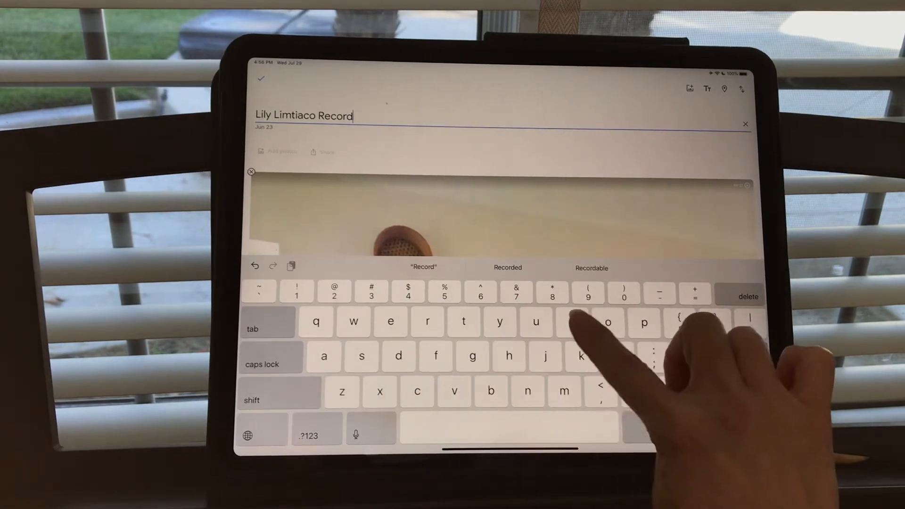
pyautogui.write('ings')
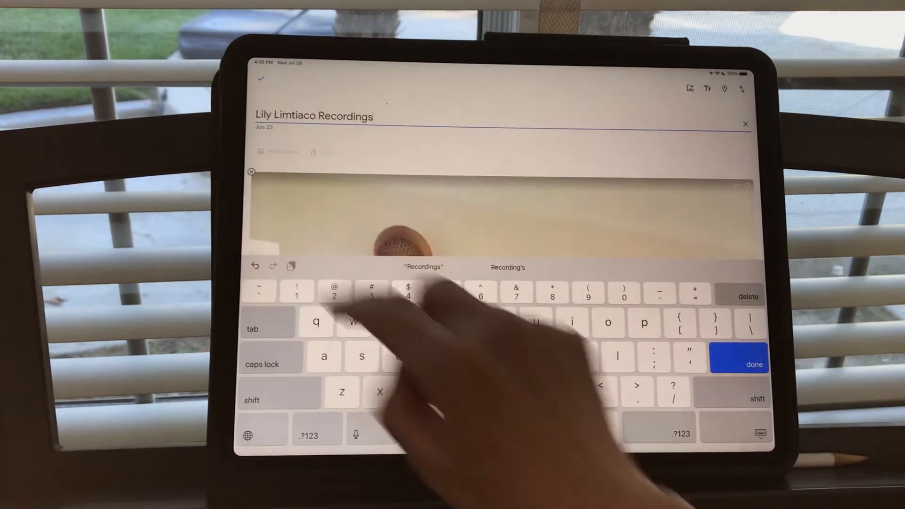
pyautogui.click(739, 365)
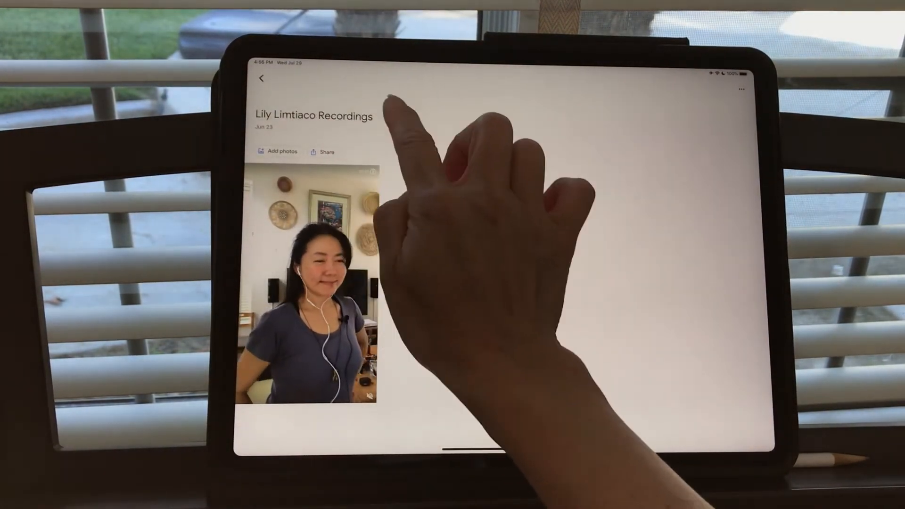
# Share the album with a suggested contact through Send in Google Photos.
pyautogui.click(322, 152)
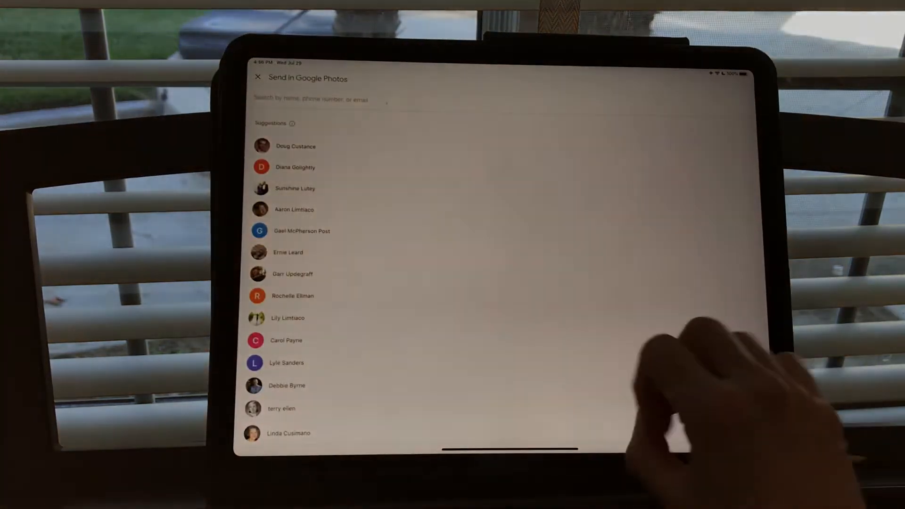
pyautogui.click(294, 296)
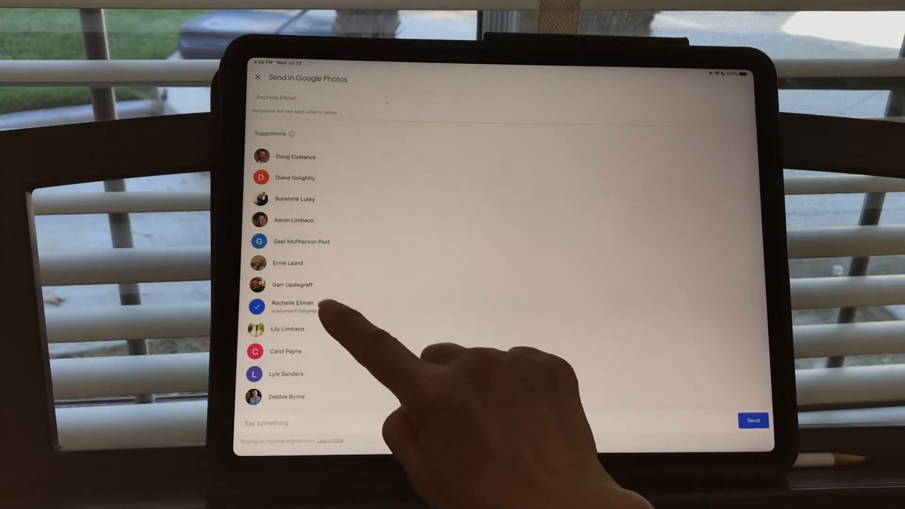
pyautogui.click(287, 329)
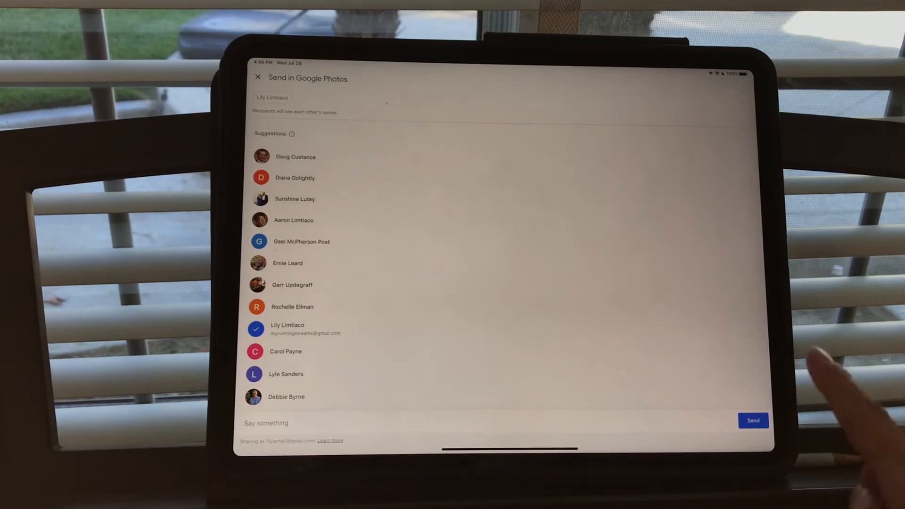
pyautogui.click(754, 420)
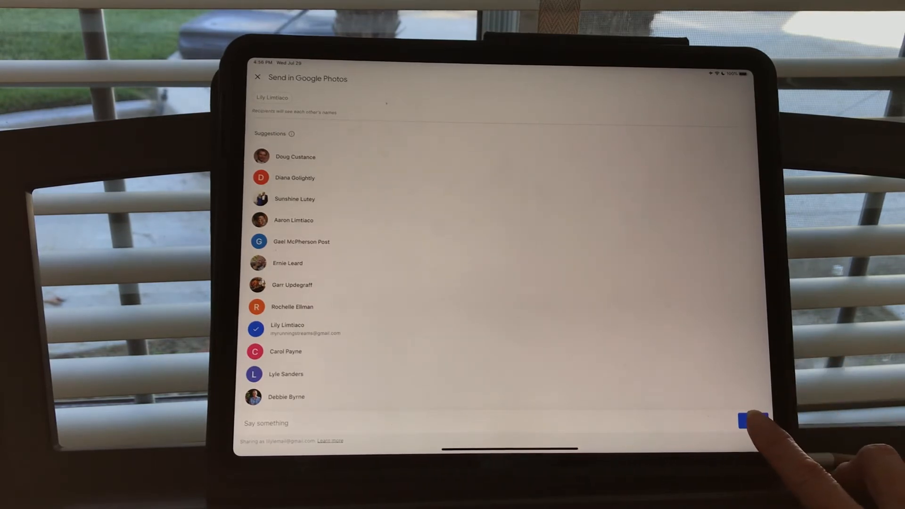
pyautogui.click(751, 419)
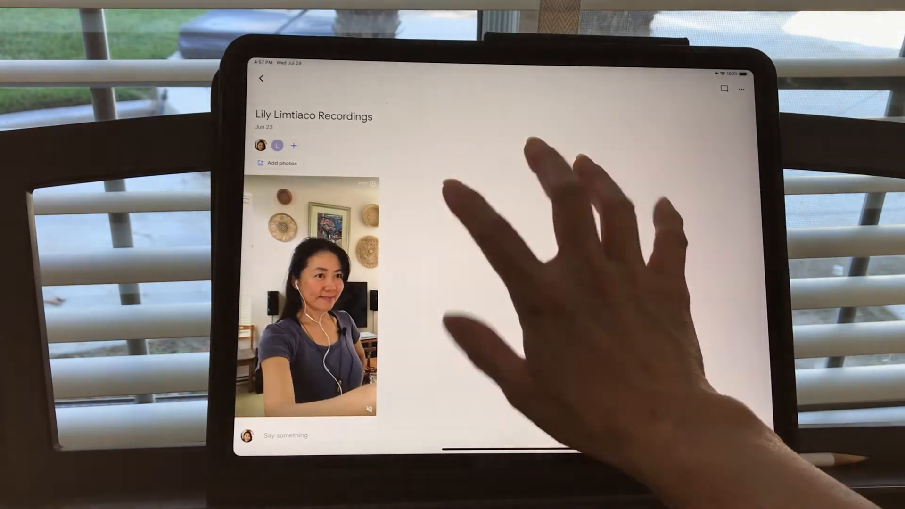
pyautogui.click(262, 78)
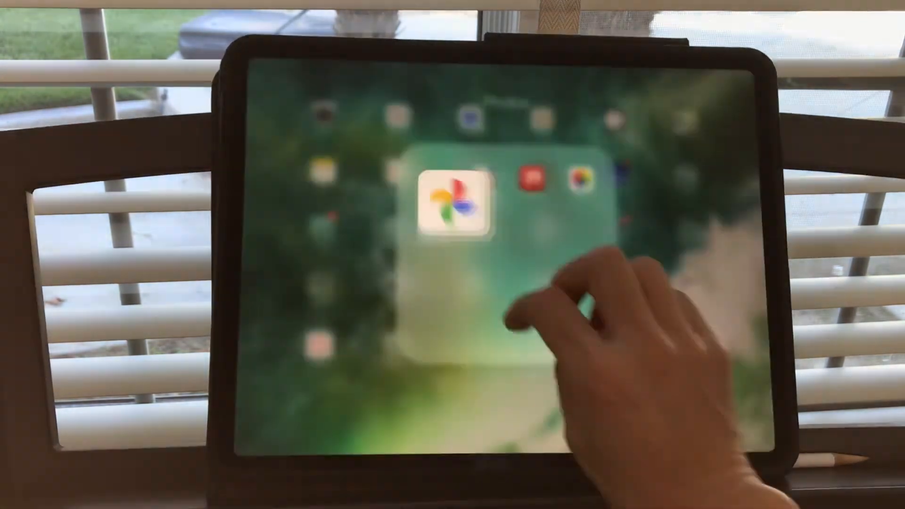
pyautogui.click(453, 205)
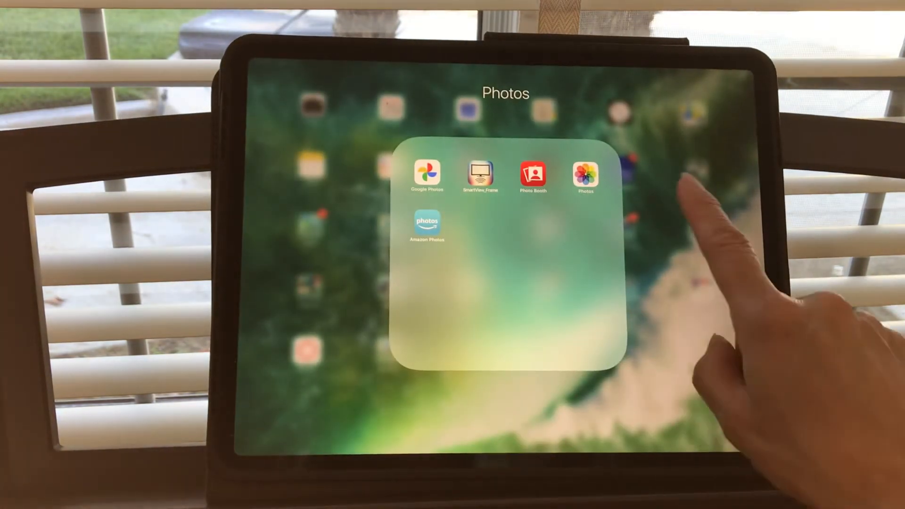
pyautogui.moveTo(693, 289)
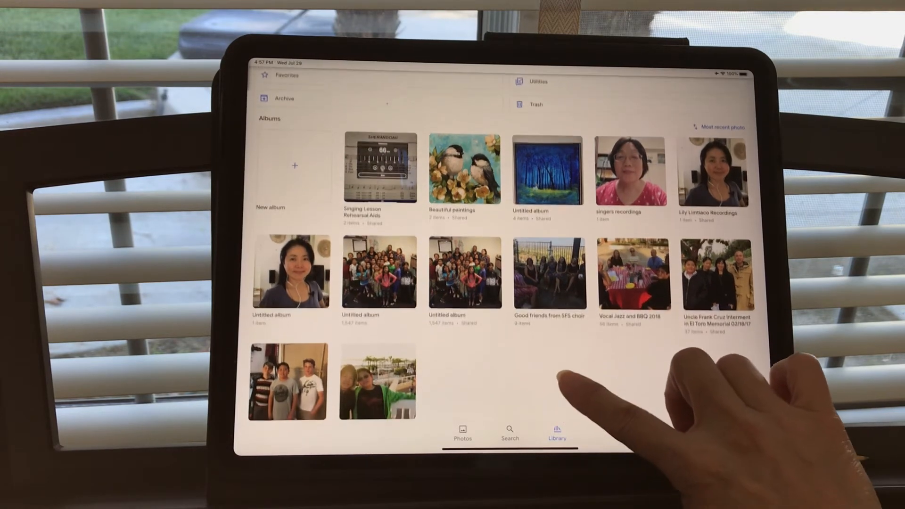
pyautogui.scroll(-3)
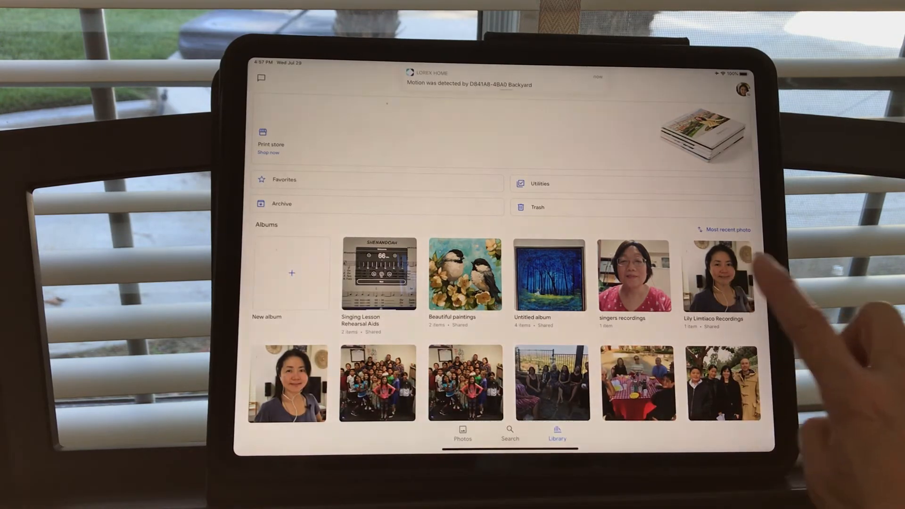
pyautogui.click(721, 275)
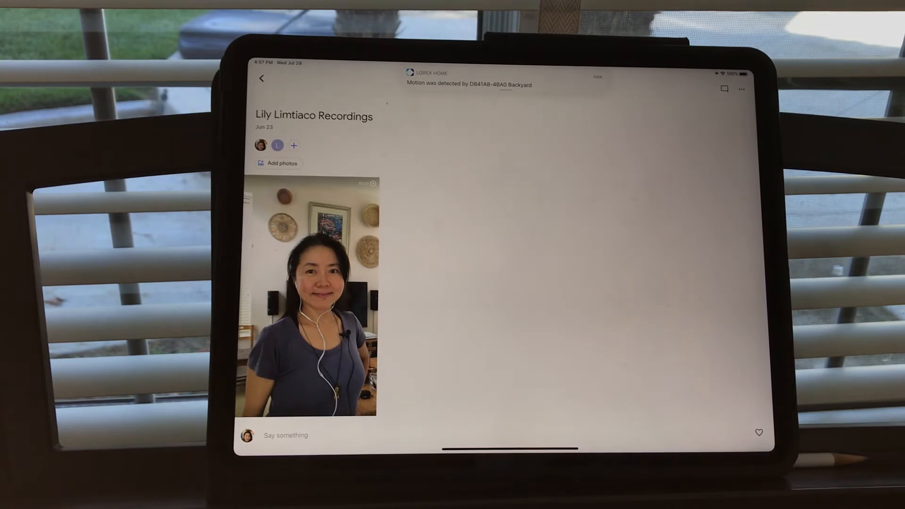
# Comment 'This is my recording' on the album's video.
pyautogui.click(286, 435)
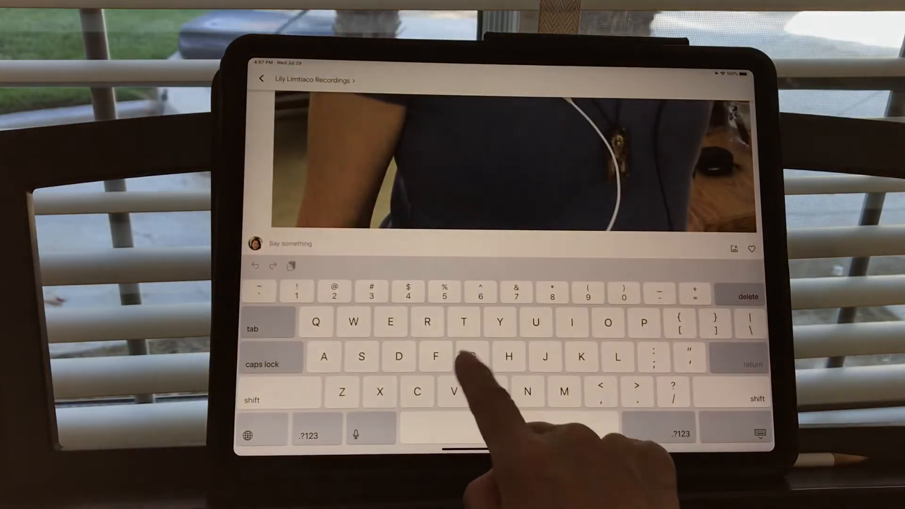
pyautogui.write('This is my r')
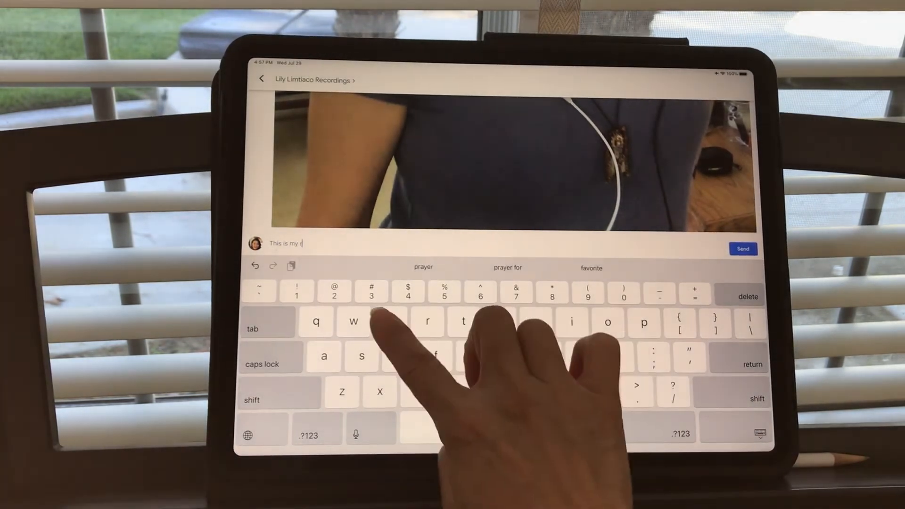
pyautogui.write('ecording')
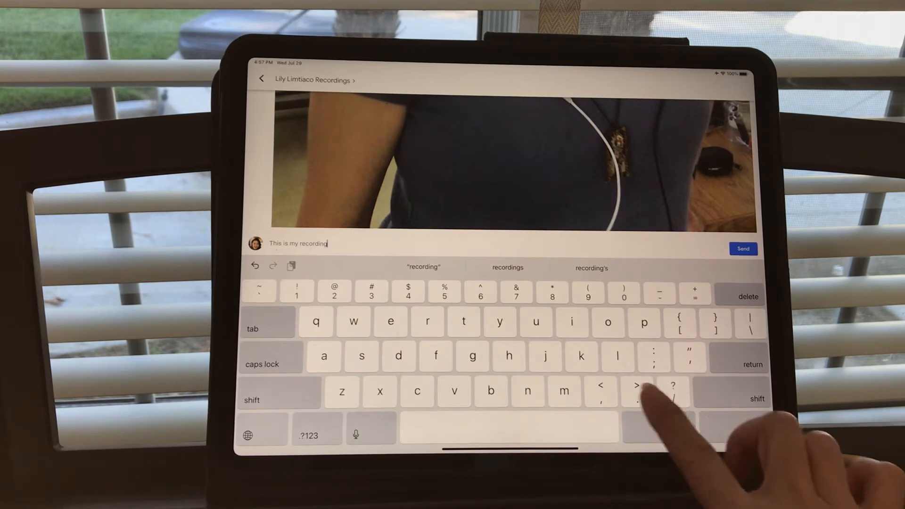
pyautogui.click(743, 249)
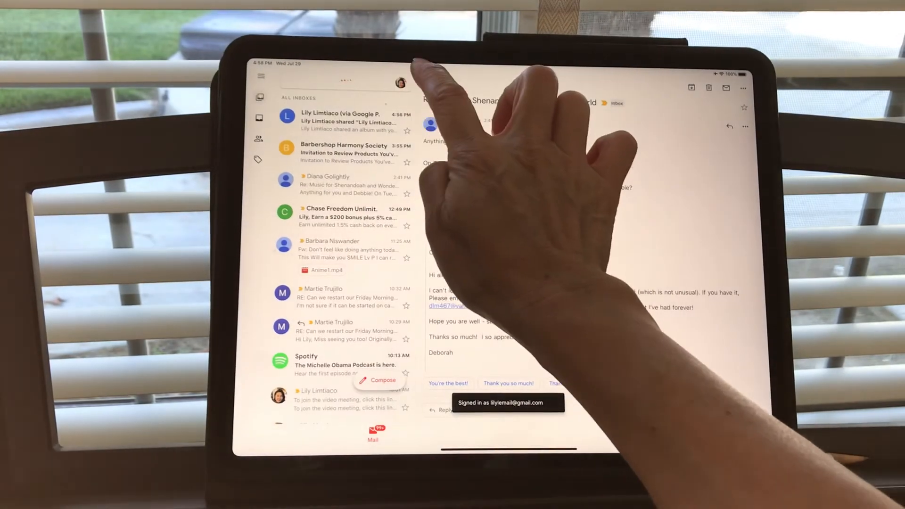
# Open the Google Photos share email's View album link in Safari.
pyautogui.click(341, 118)
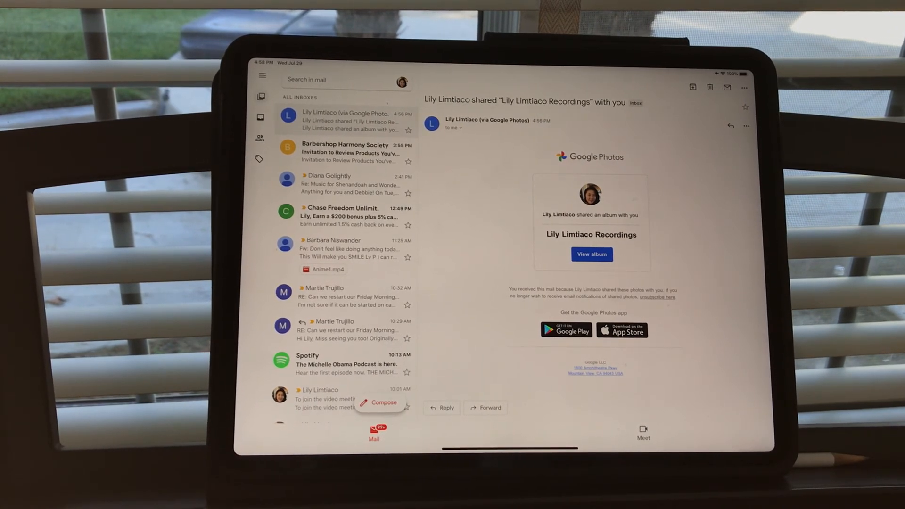
pyautogui.click(592, 254)
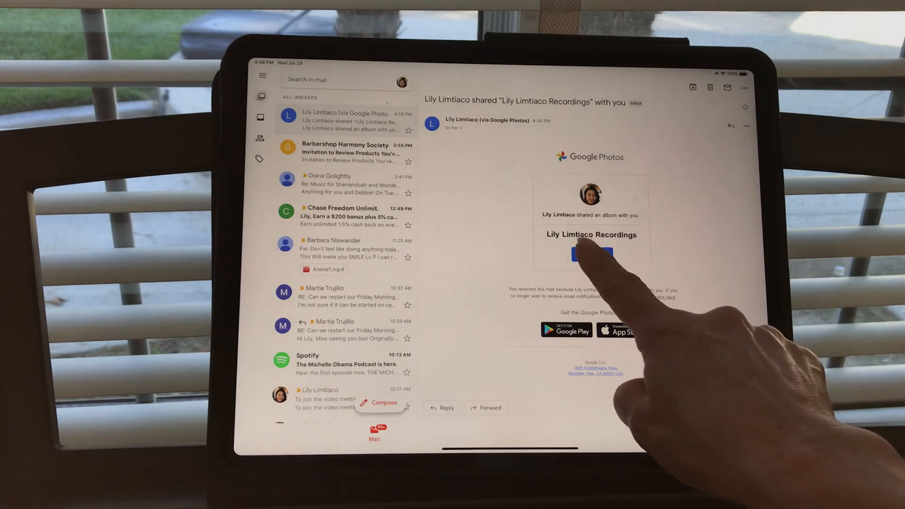
pyautogui.click(591, 254)
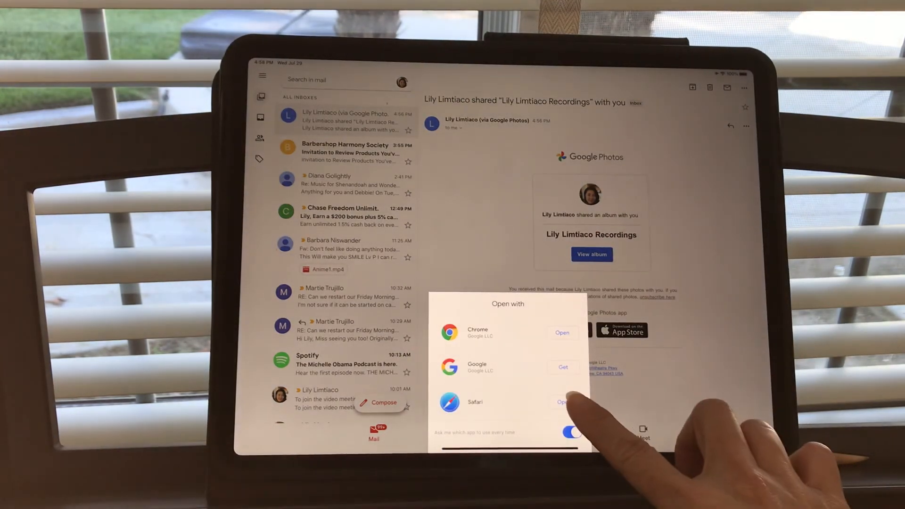
pyautogui.click(562, 401)
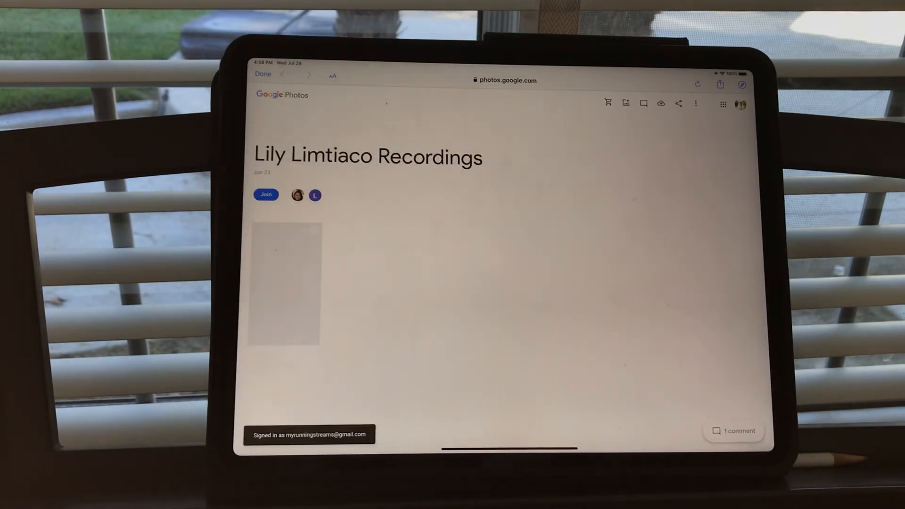